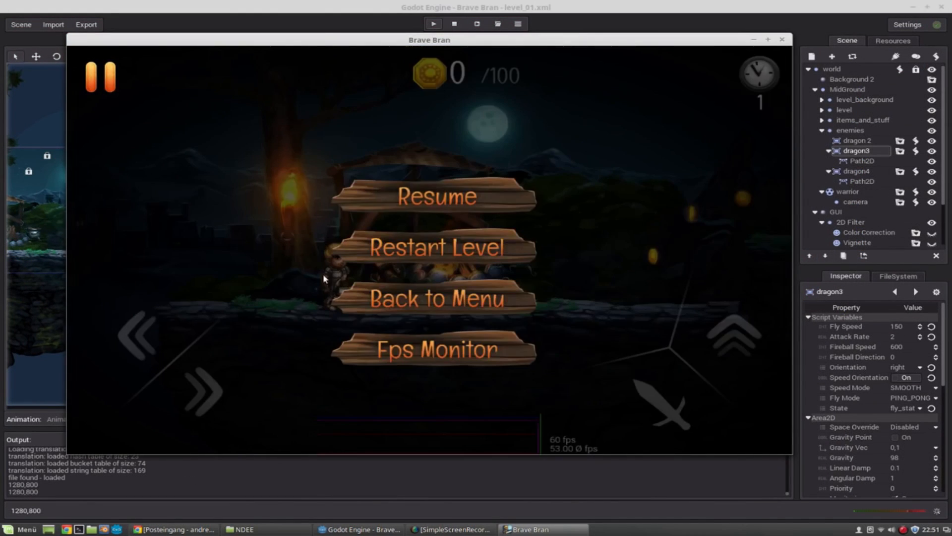
# Stop the running Brave Bran game, revealing artefact.tscn with its AnimFloat position track.
pyautogui.click(436, 196)
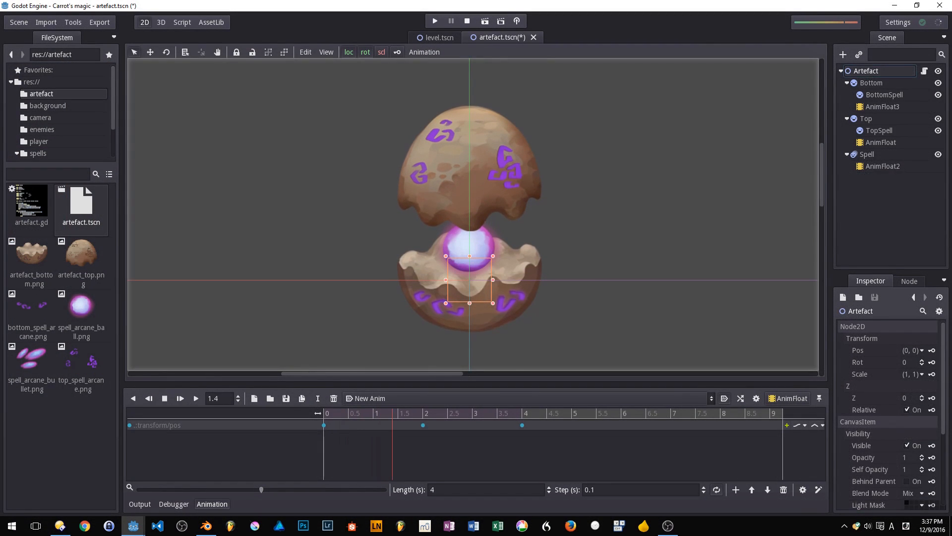
# View ghost.tscn's float and stagger animations, then show character.gd in the Script workspace.
pyautogui.click(882, 166)
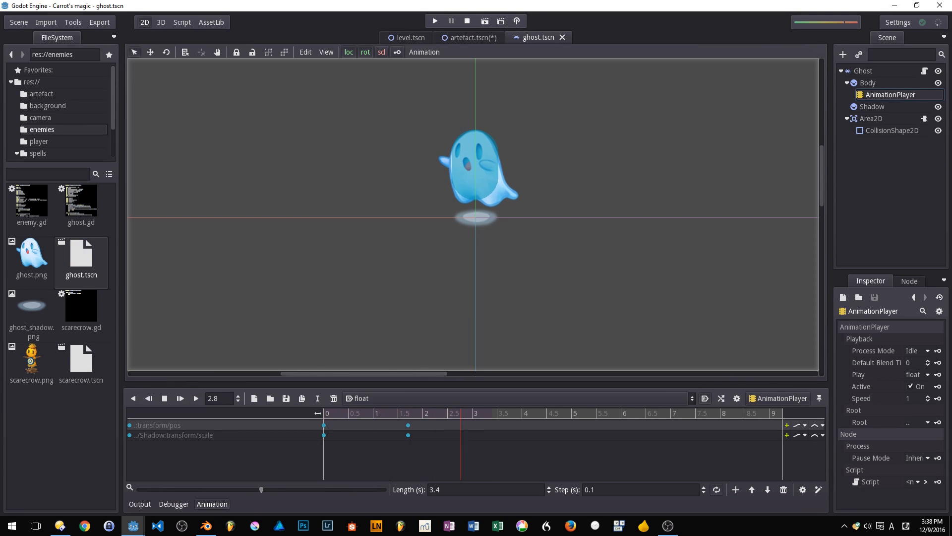
pyautogui.click(361, 398)
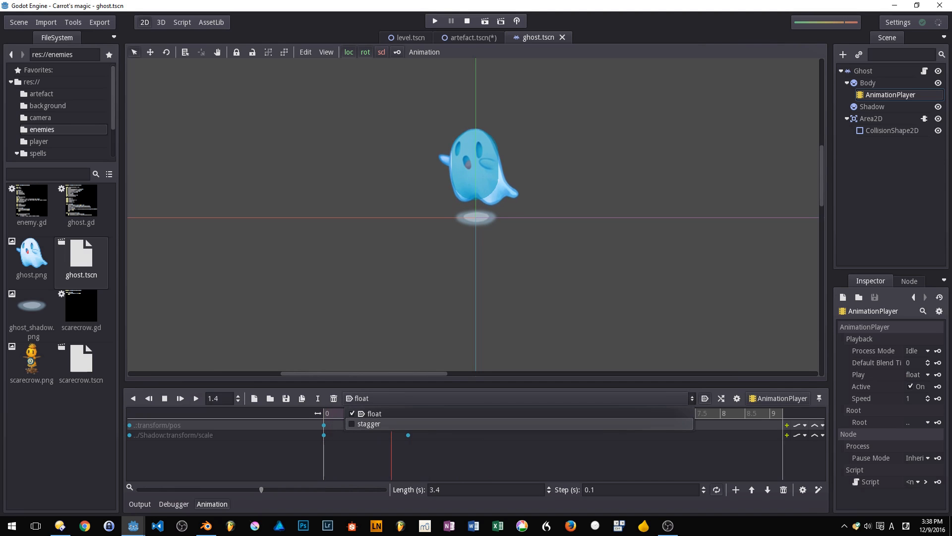
pyautogui.click(367, 423)
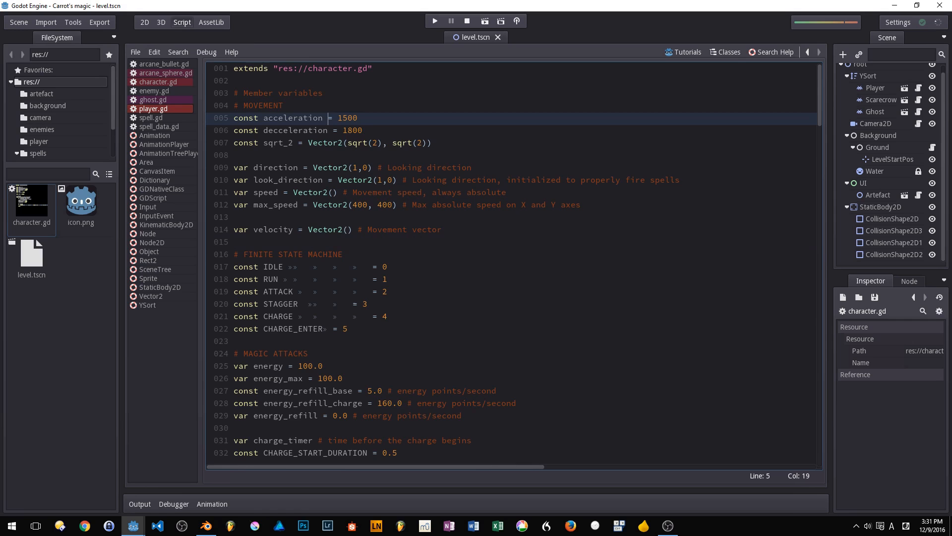
# Read through character.gd, browse project files, then switch to the 2D view of level.tscn.
pyautogui.scroll(-3)
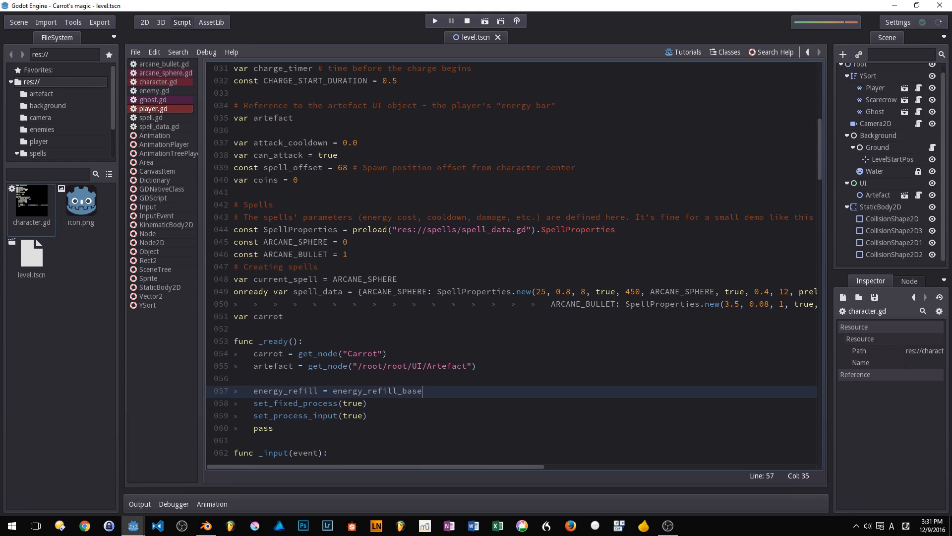
pyautogui.click(151, 117)
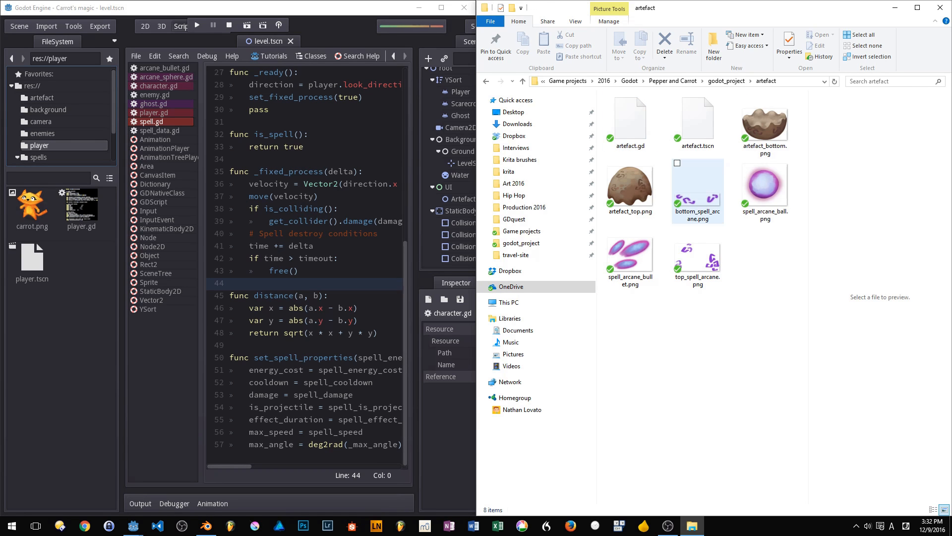
pyautogui.click(697, 189)
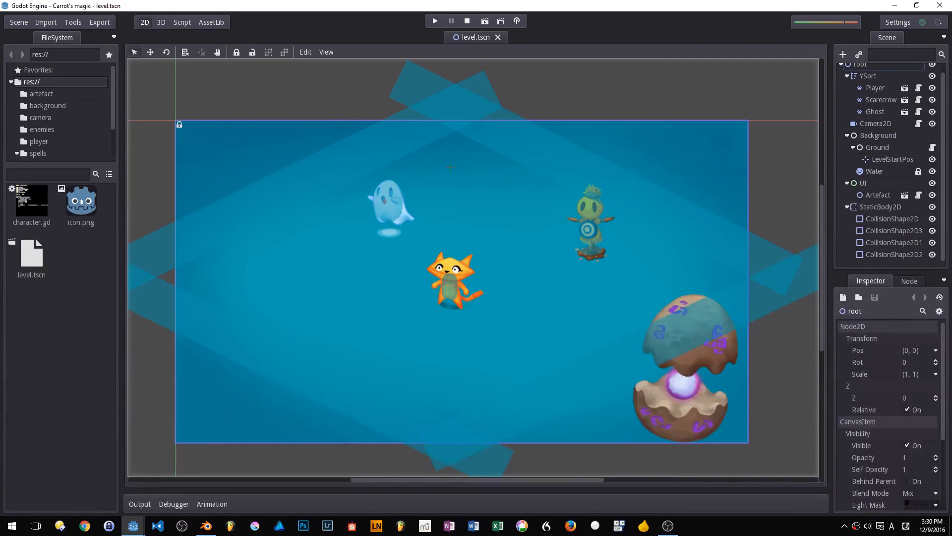
# Close the Godot editor and land on the YouTube 'Krita 3.1 new features' video page.
pyautogui.click(435, 21)
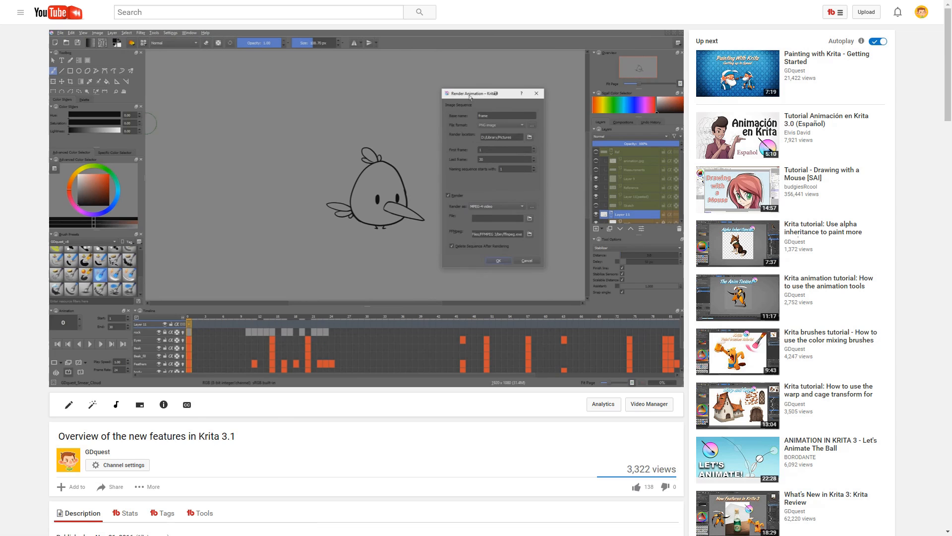
pyautogui.click(497, 205)
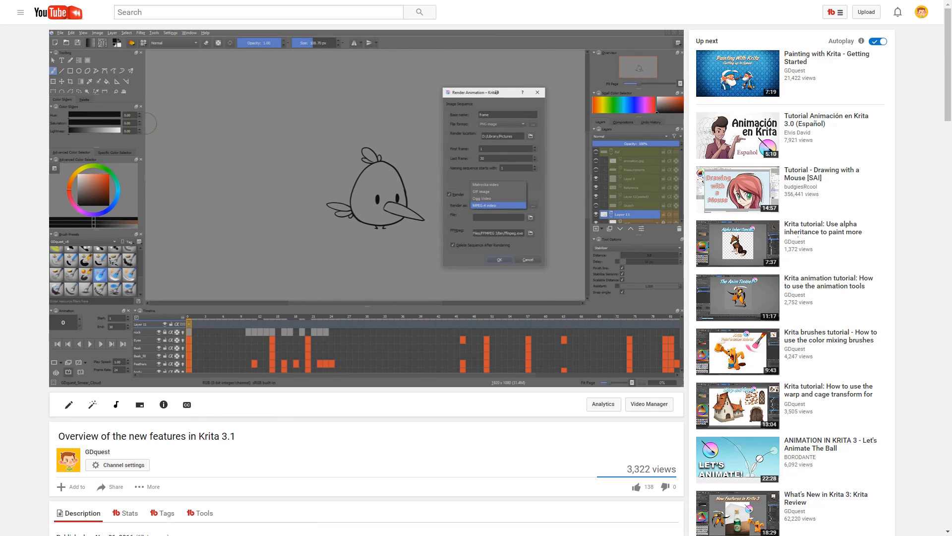